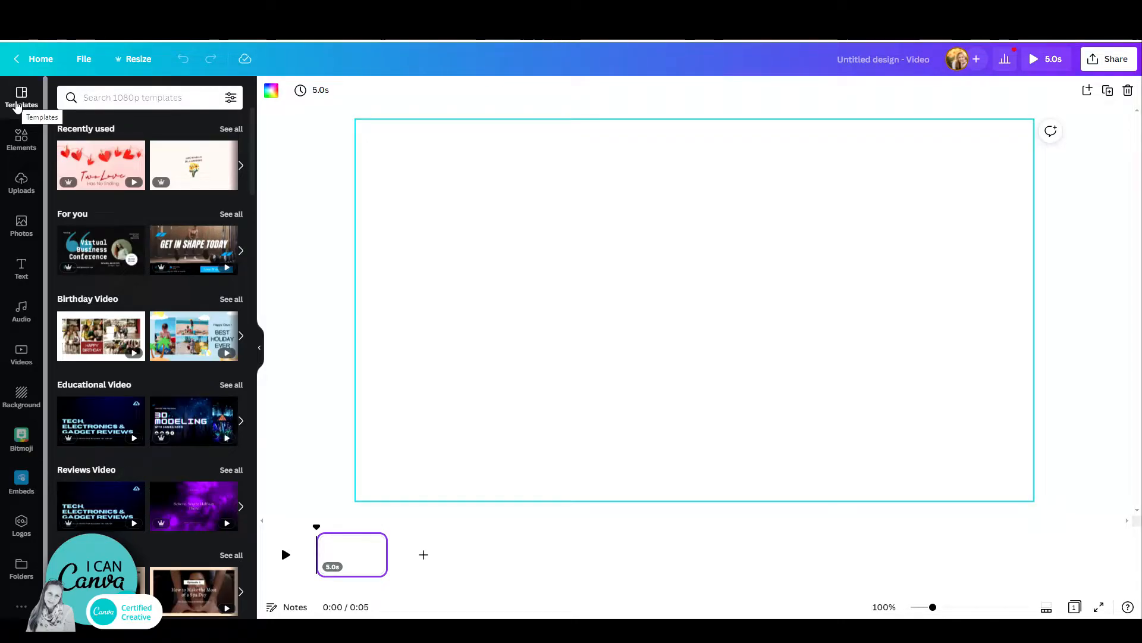
Apply the purple bokeh 'Believe. You're Halfway There' video template to the blank page.
click(192, 506)
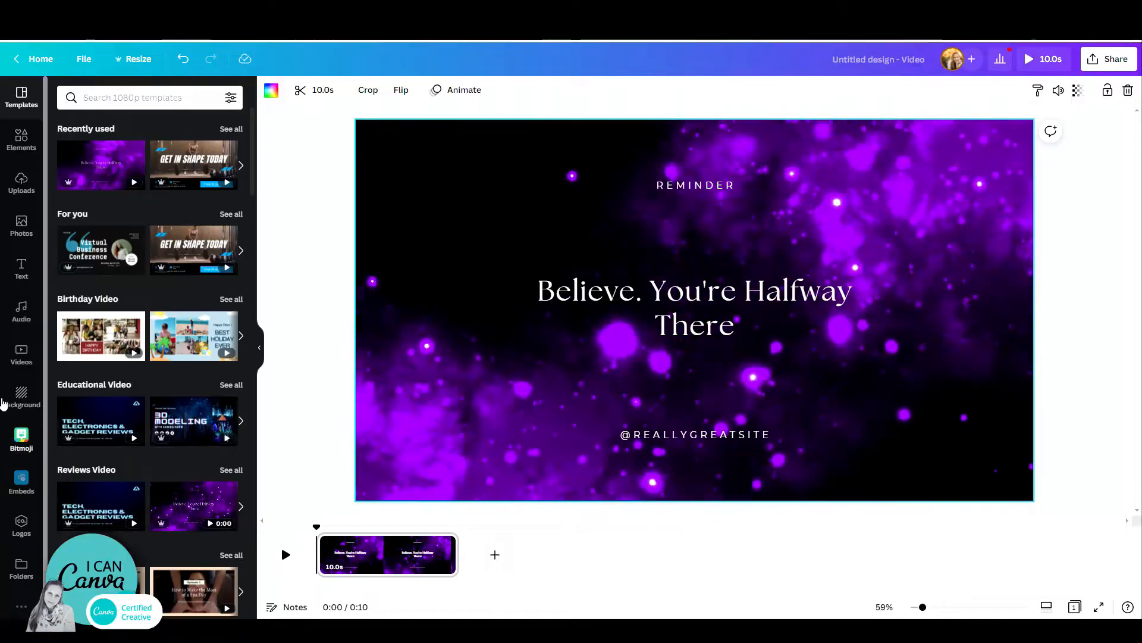
Search the audio library for 'sound' effects and browse clips like Hit03Snare01.
click(21, 309)
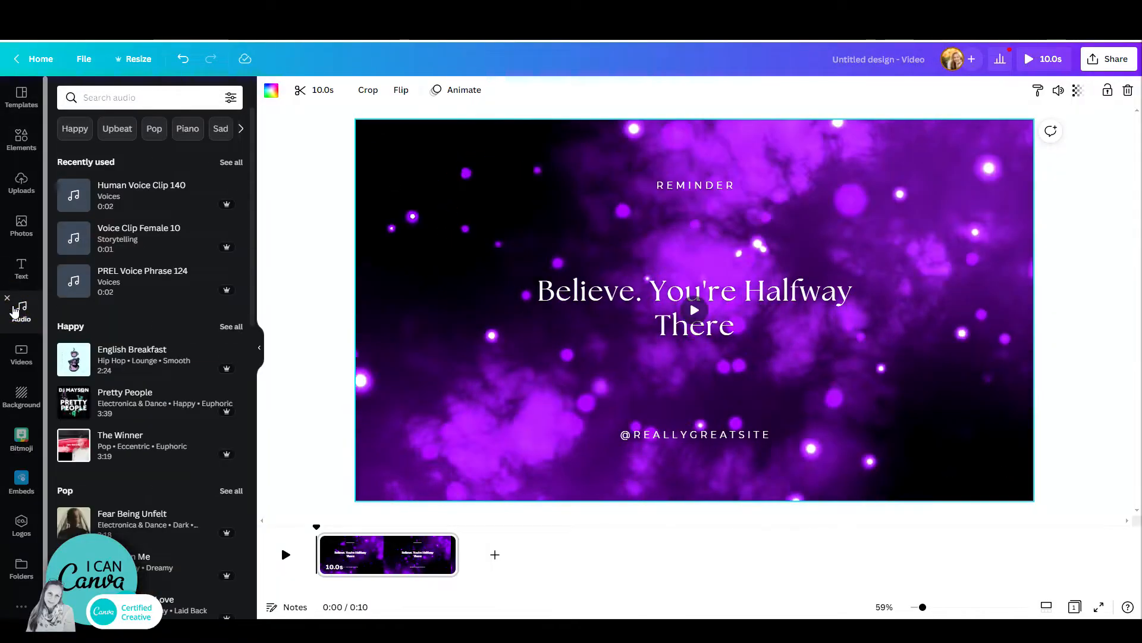
click(146, 97)
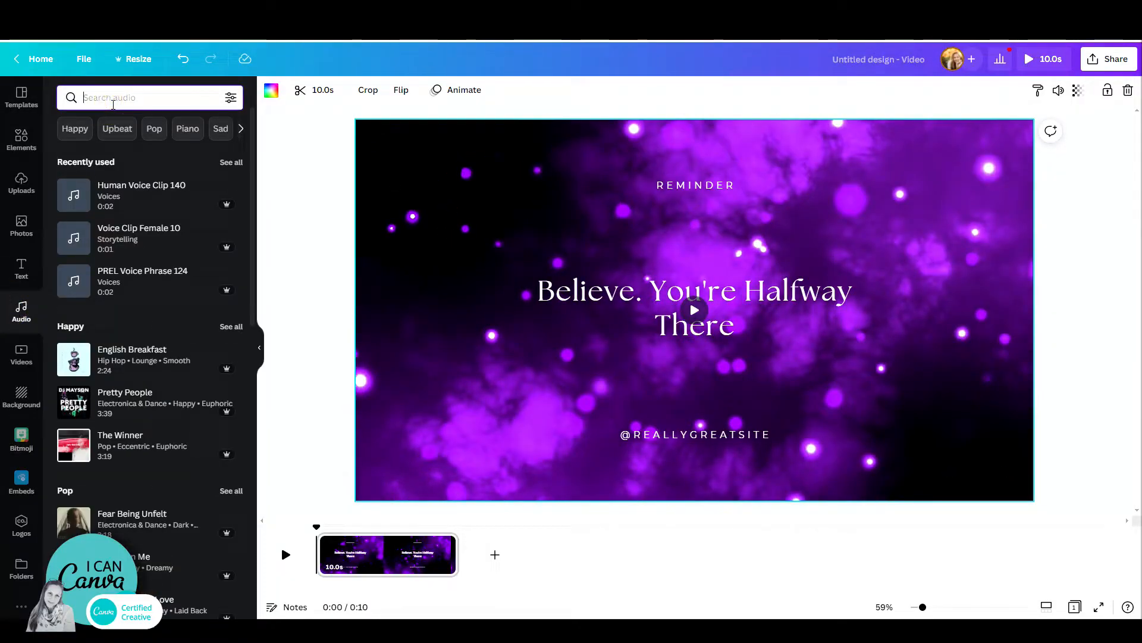
text(s)
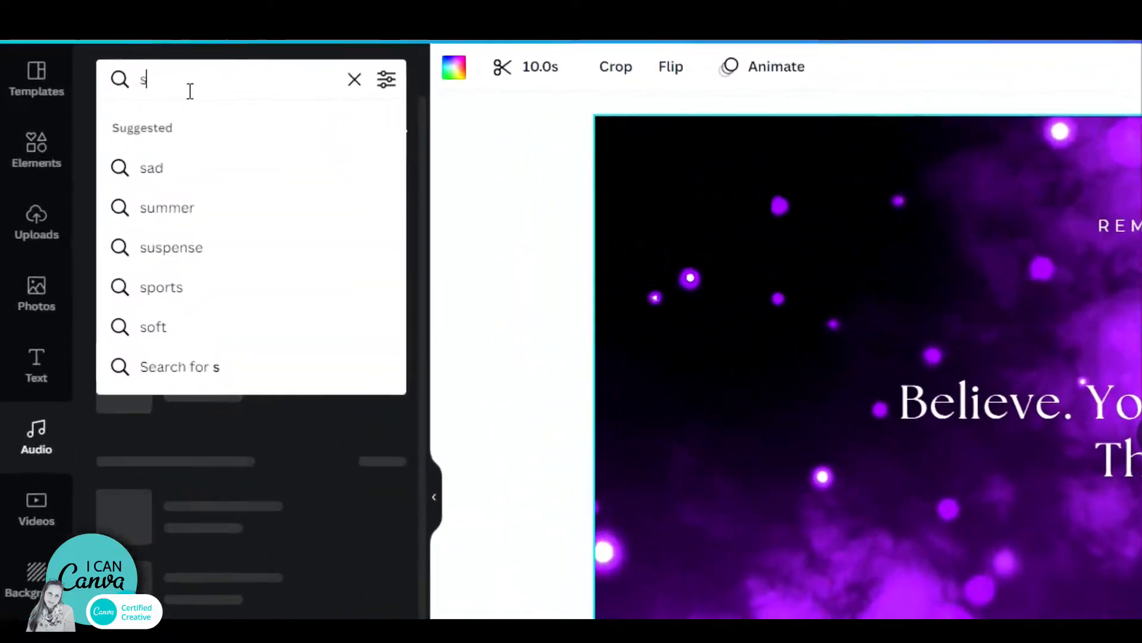
text(ound effects)
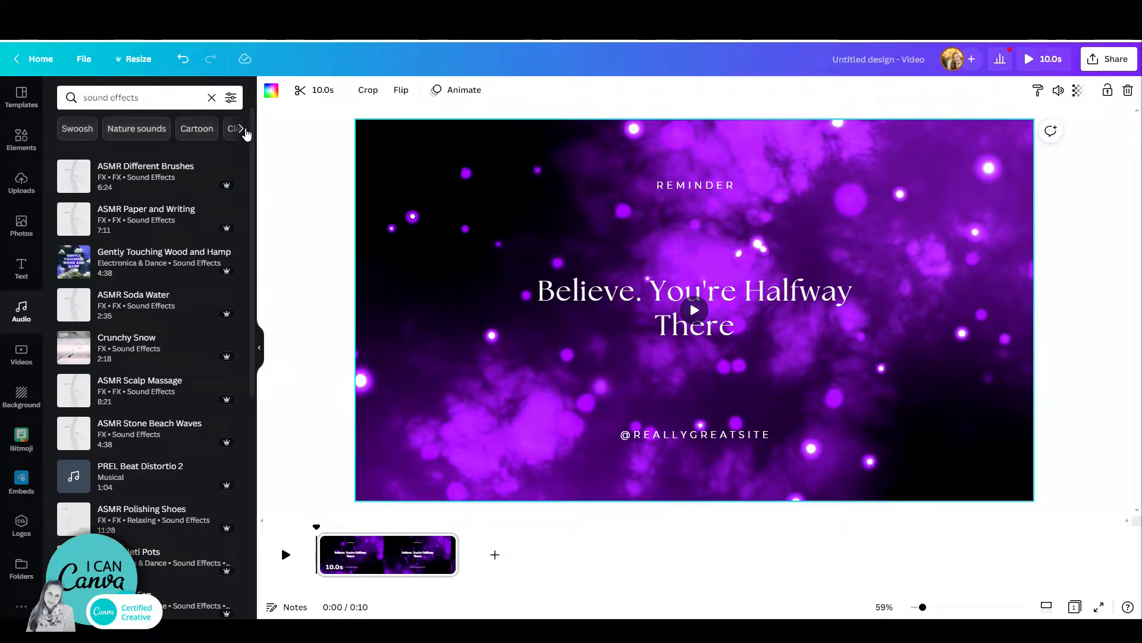
click(240, 129)
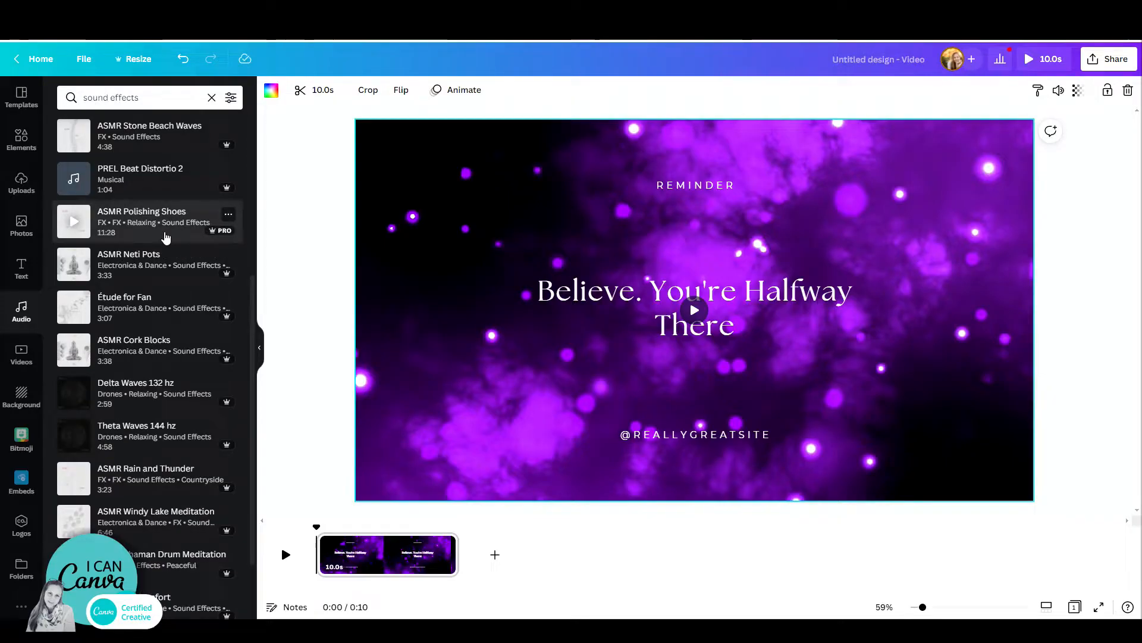
scroll(down, 3)
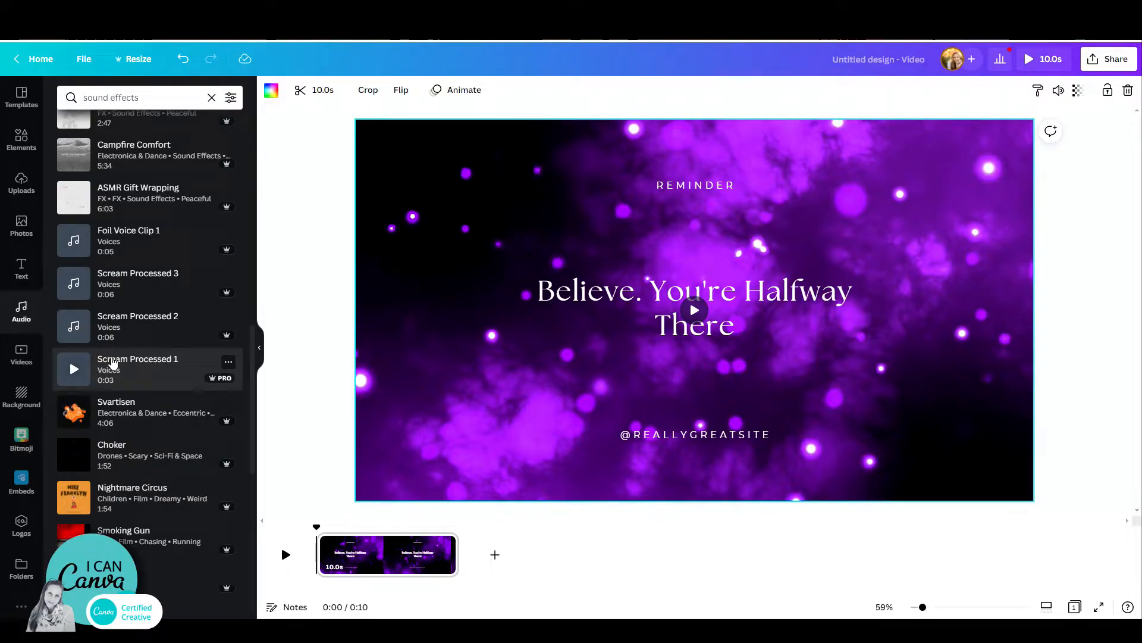
scroll(down, 3)
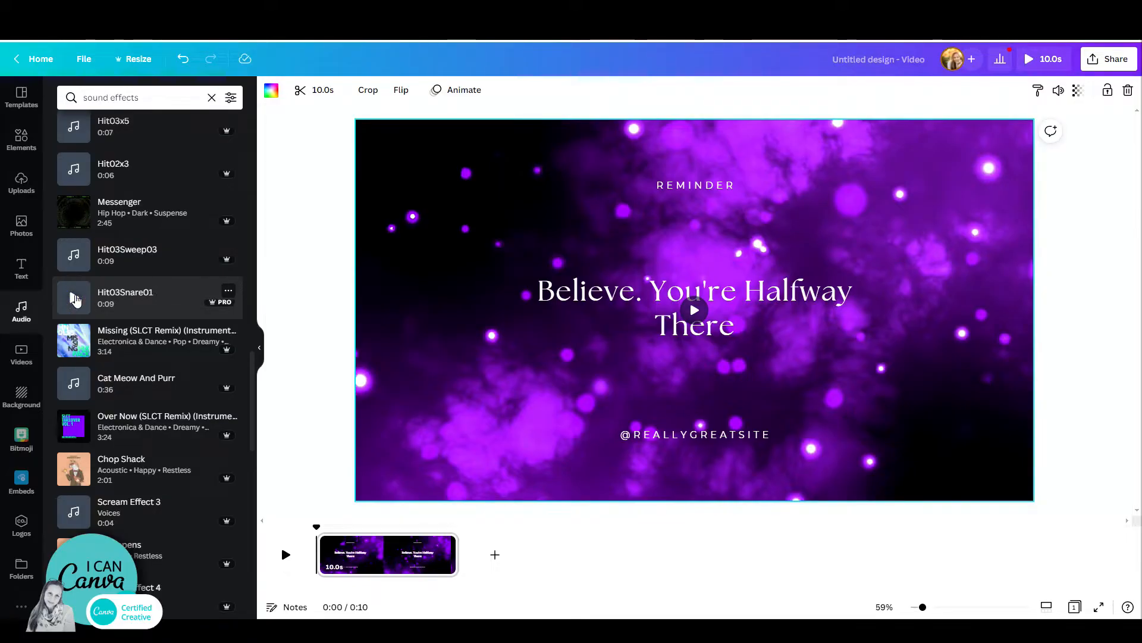
mouse_move(474, 348)
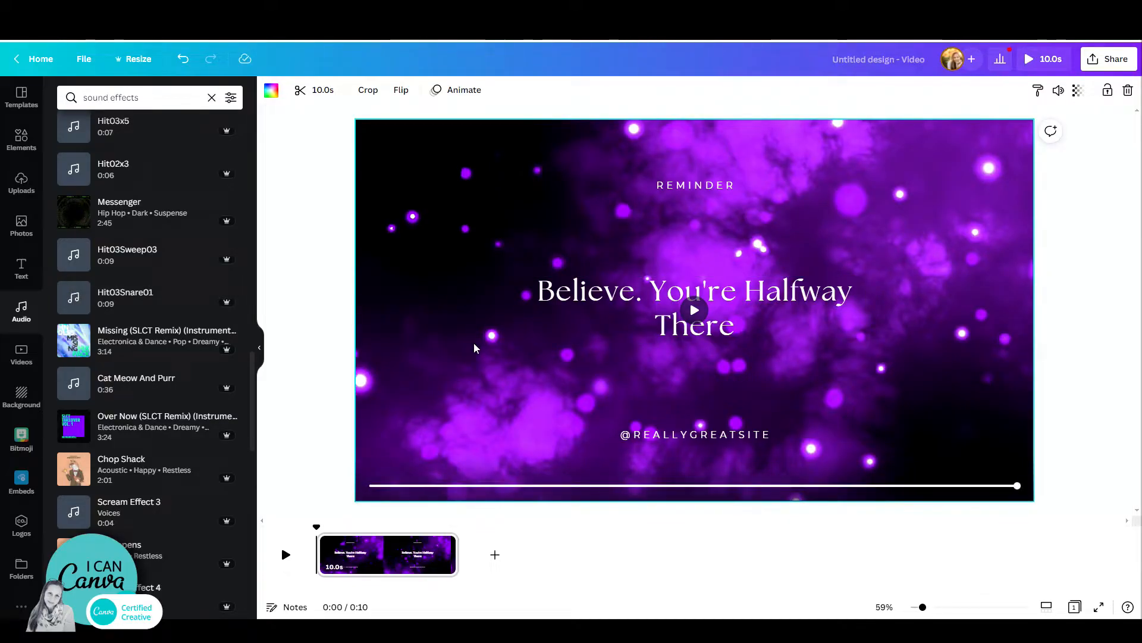
mouse_move(127, 304)
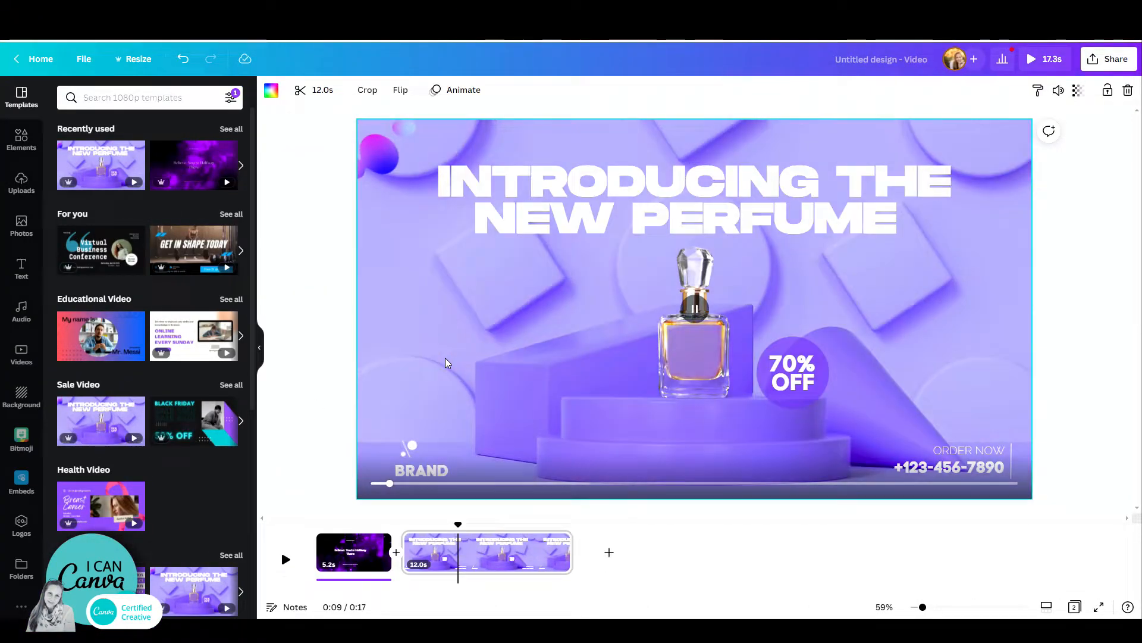
Search the audio library for 'laid back' music, then search 'magic'.
click(21, 310)
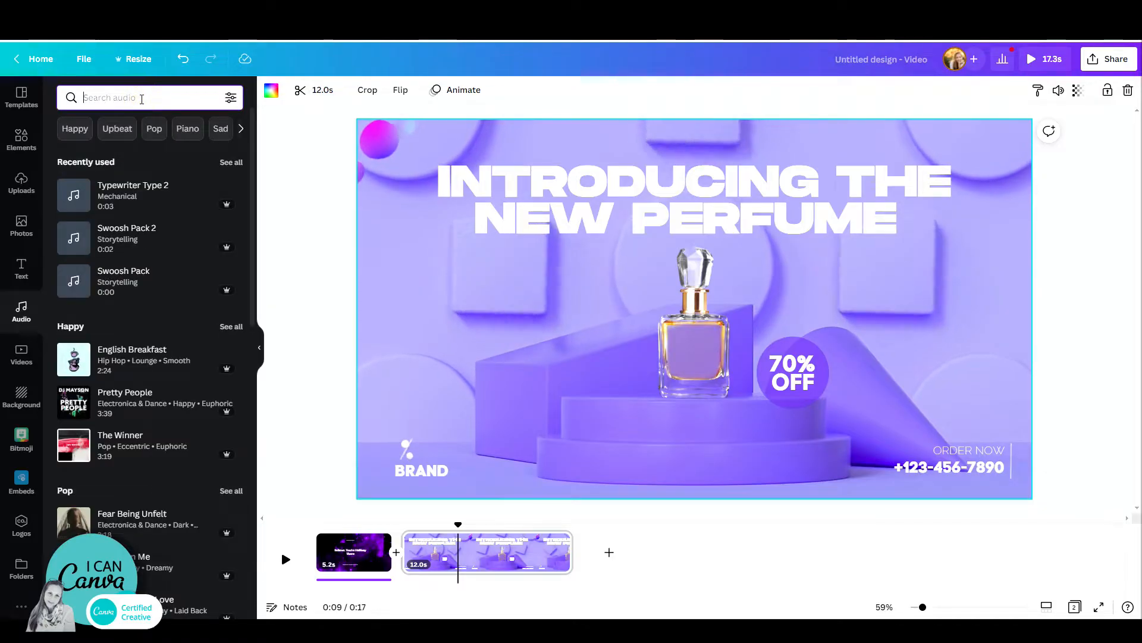
text(ba)
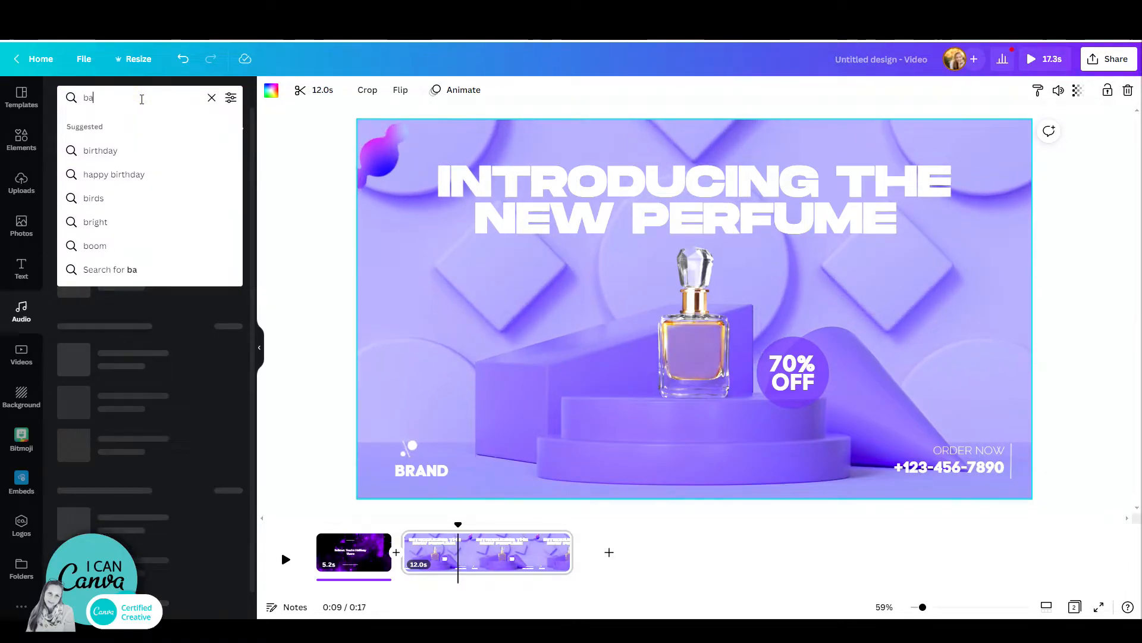
text(laid back)
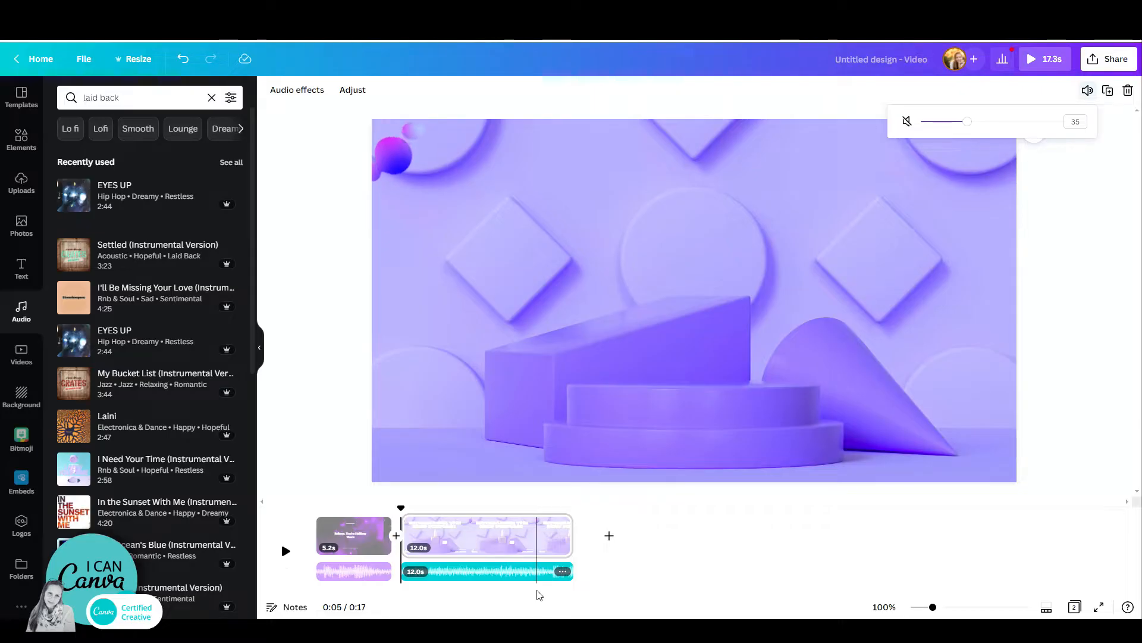
text(magic)
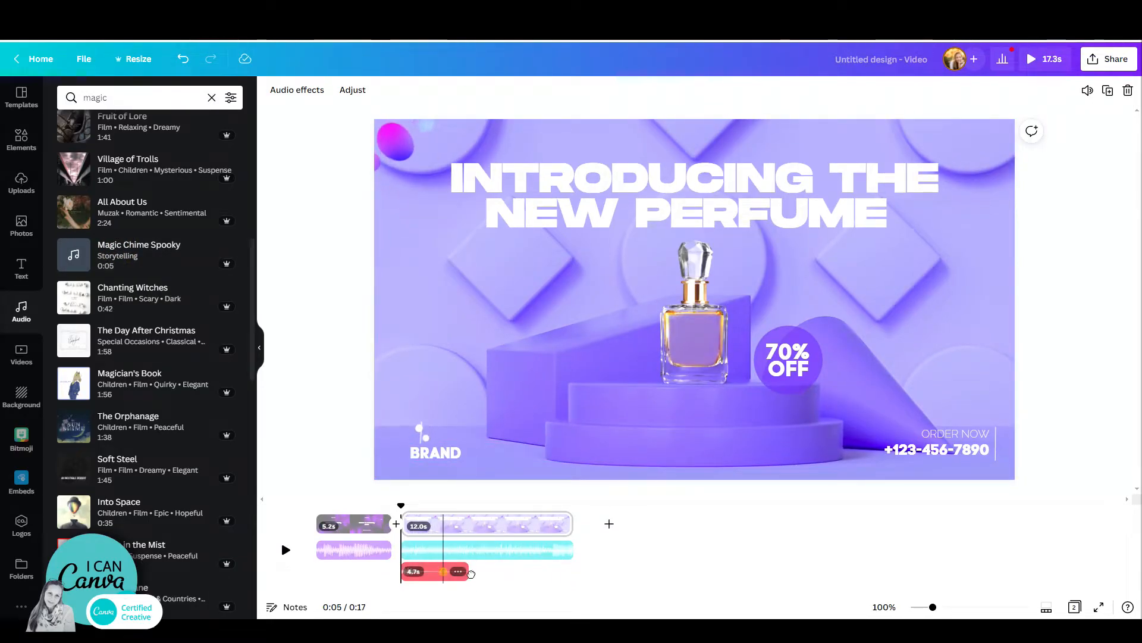
Move the magic chime later on the timeline and bring up music fade settings.
drag(437, 571, 535, 571)
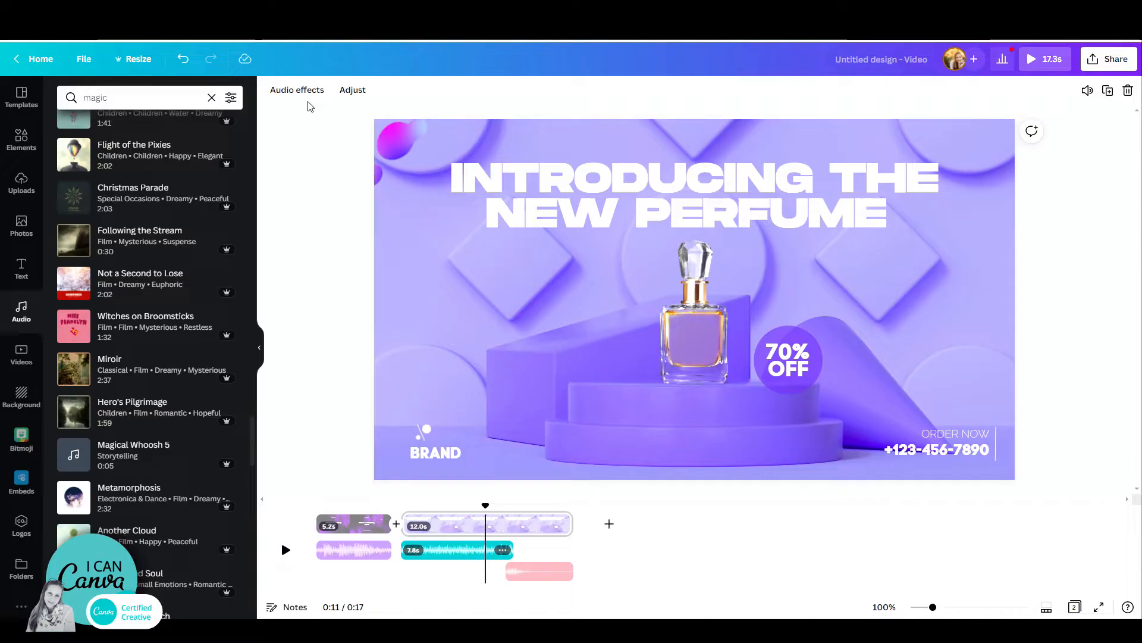
click(296, 90)
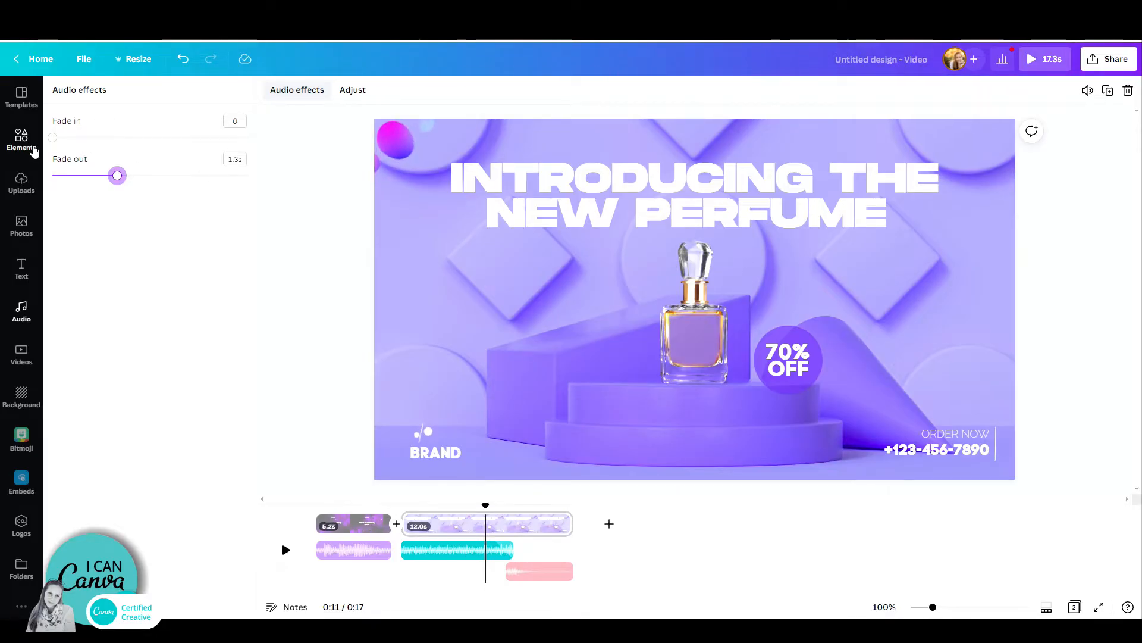
Search the Elements library for 'sparkle' graphics.
click(22, 142)
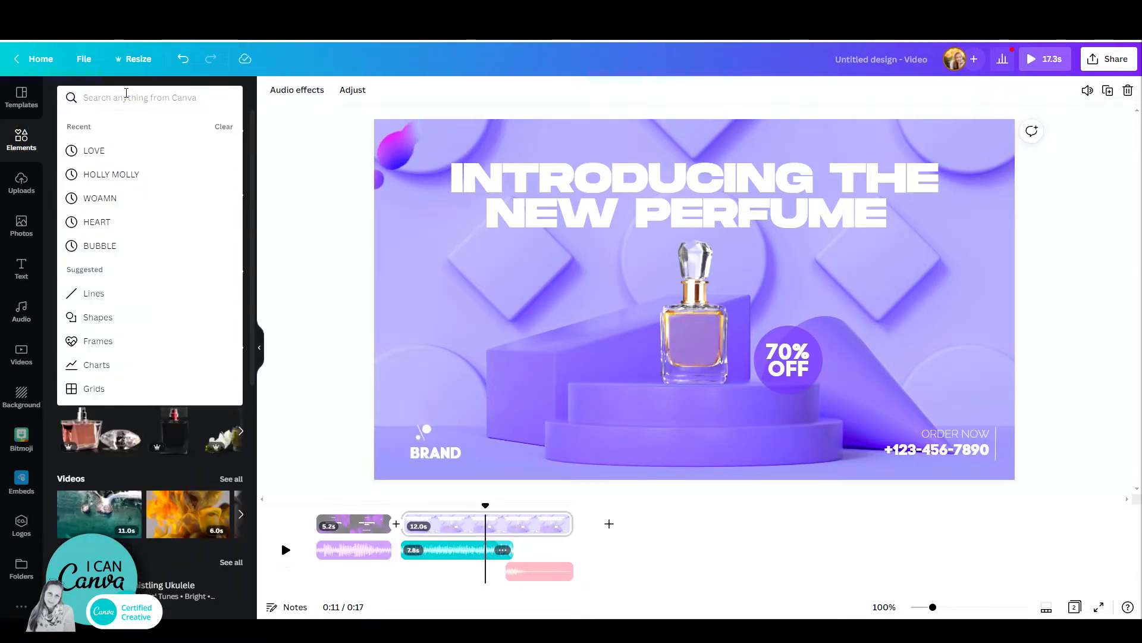
text(spar)
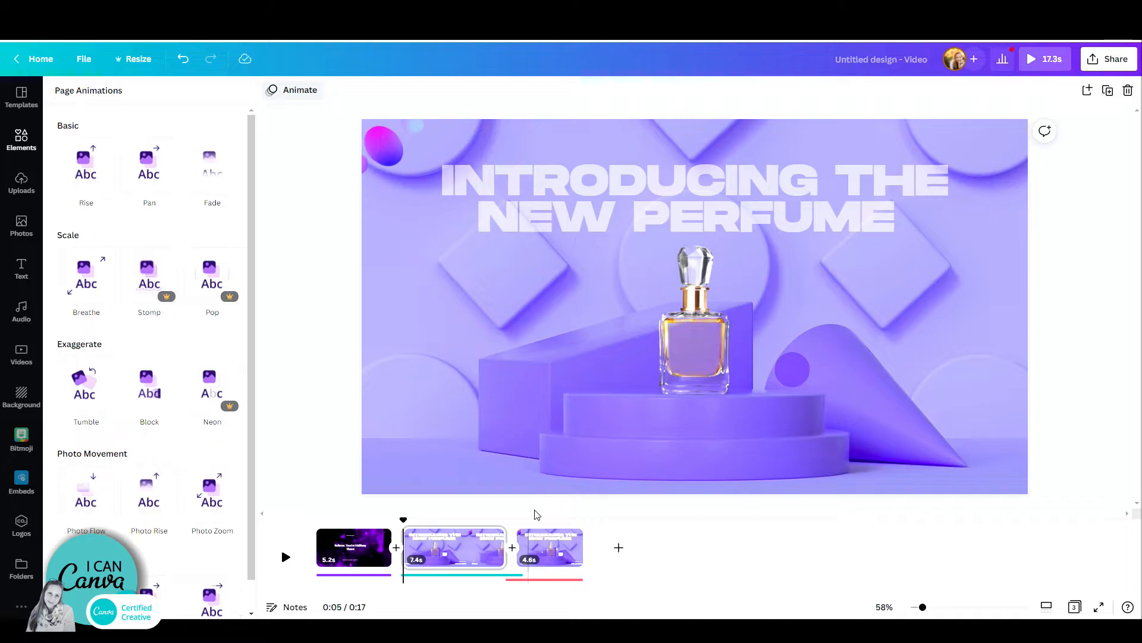
mouse_move(549, 547)
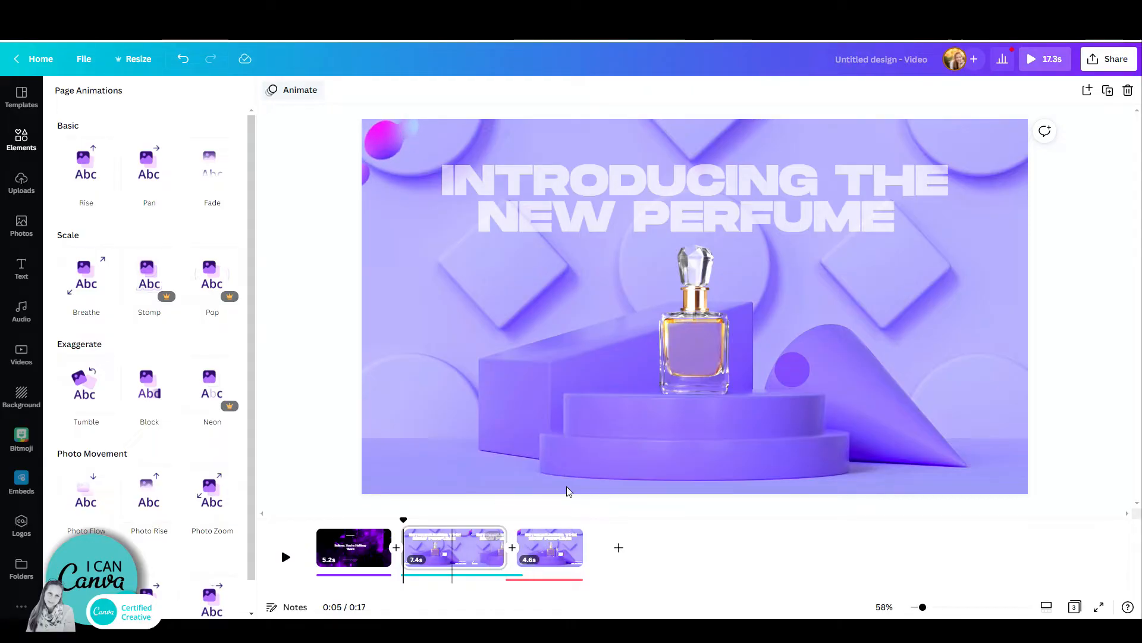
Click inside the perfume sale slide in the editor.
click(692, 335)
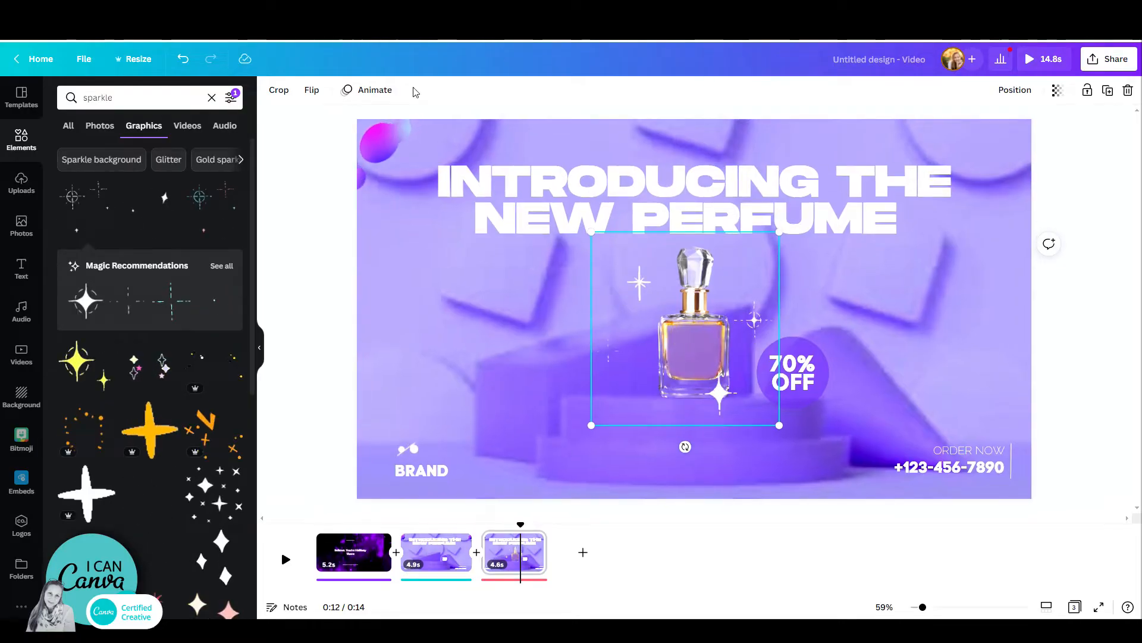
Open Element Animations for the sparkle graphics on the final perfume page.
click(375, 89)
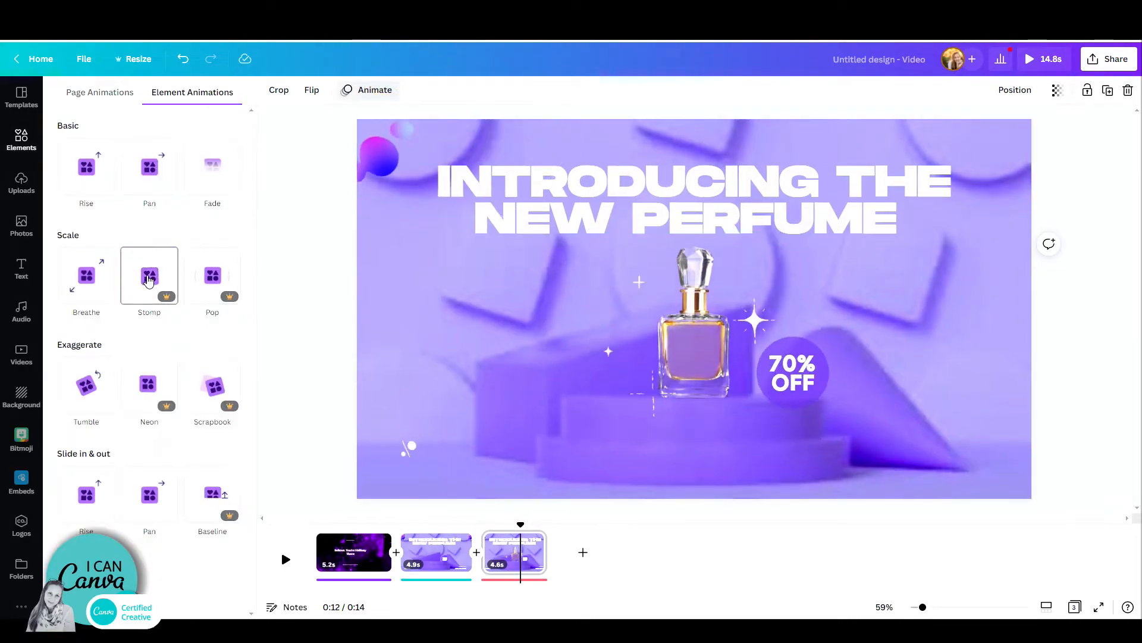